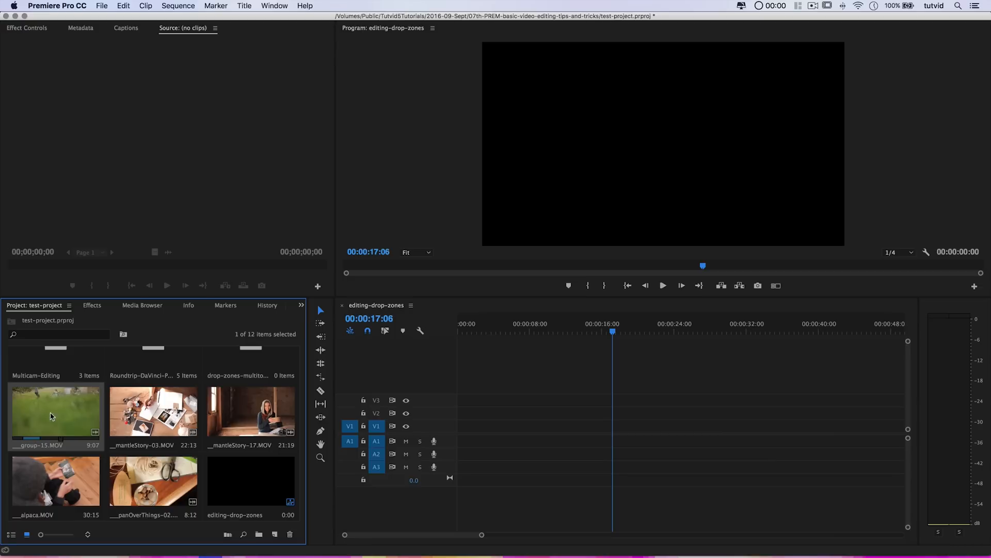
mouse_move(51, 418)
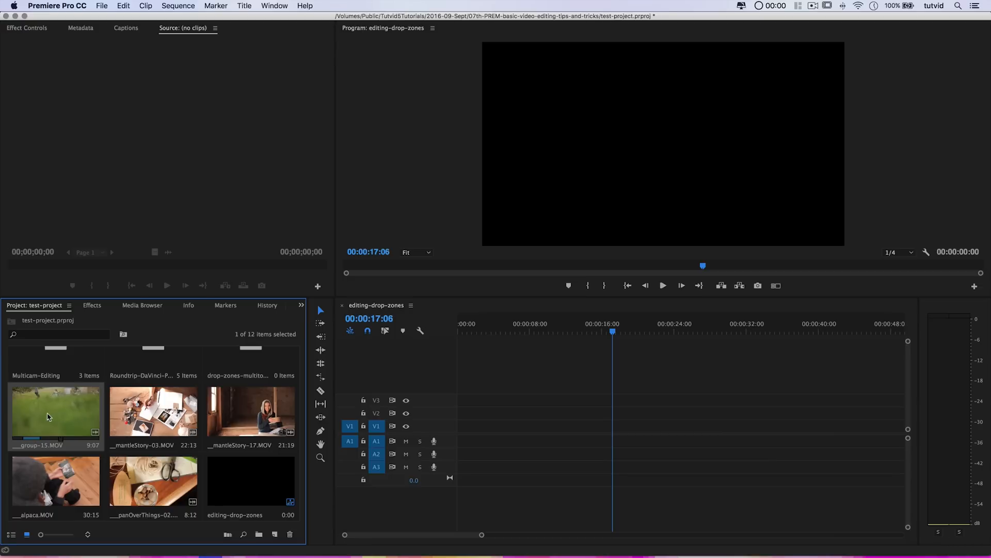
mouse_move(101, 406)
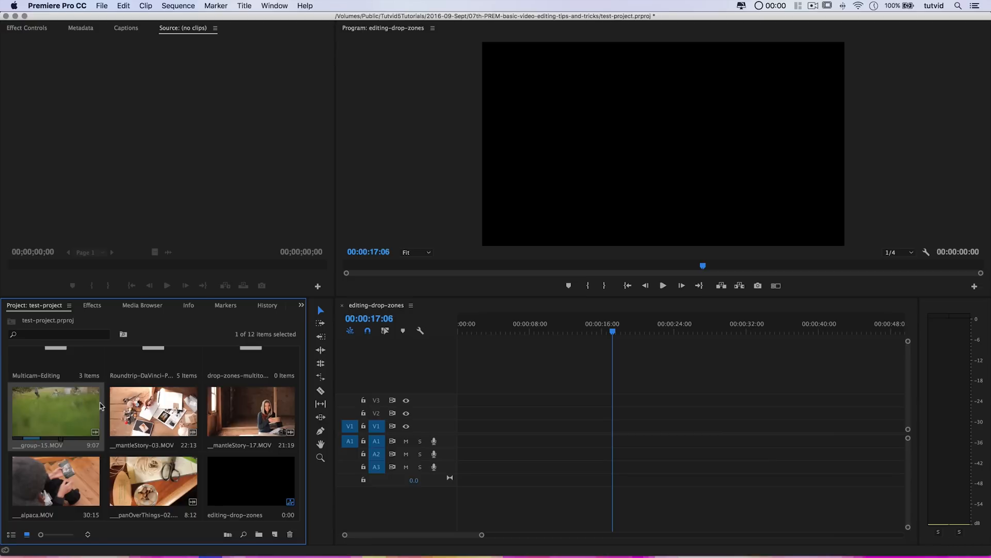
mouse_move(56, 422)
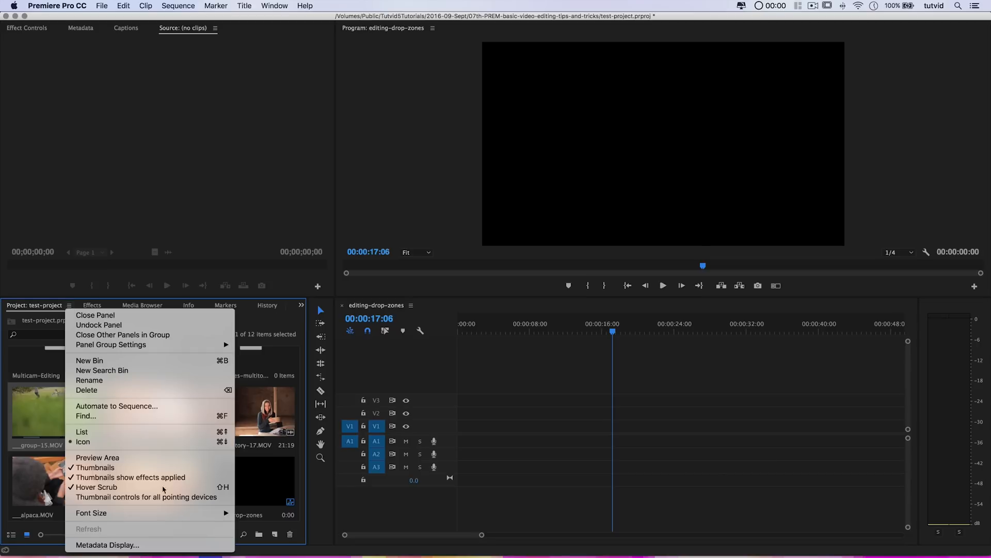
mouse_move(147, 497)
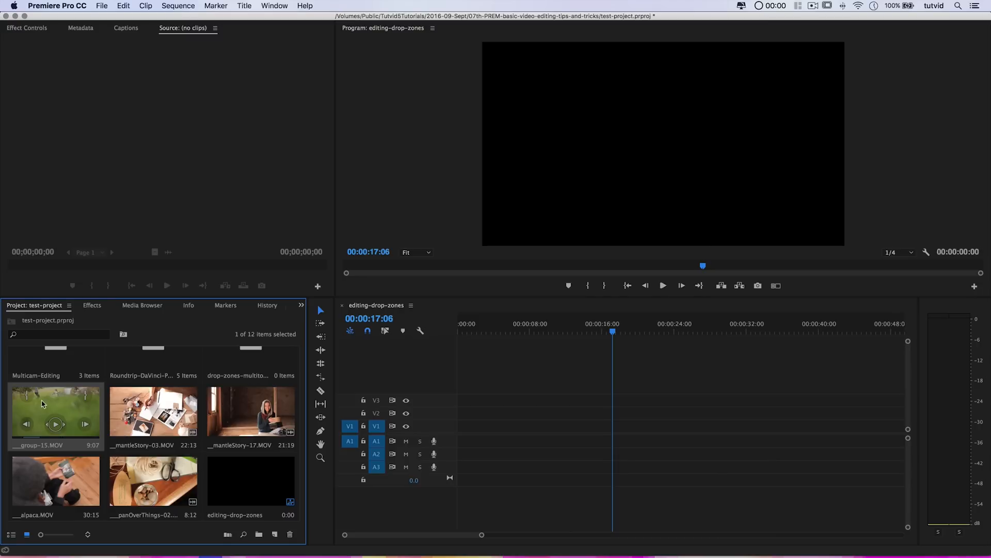
mouse_move(74, 430)
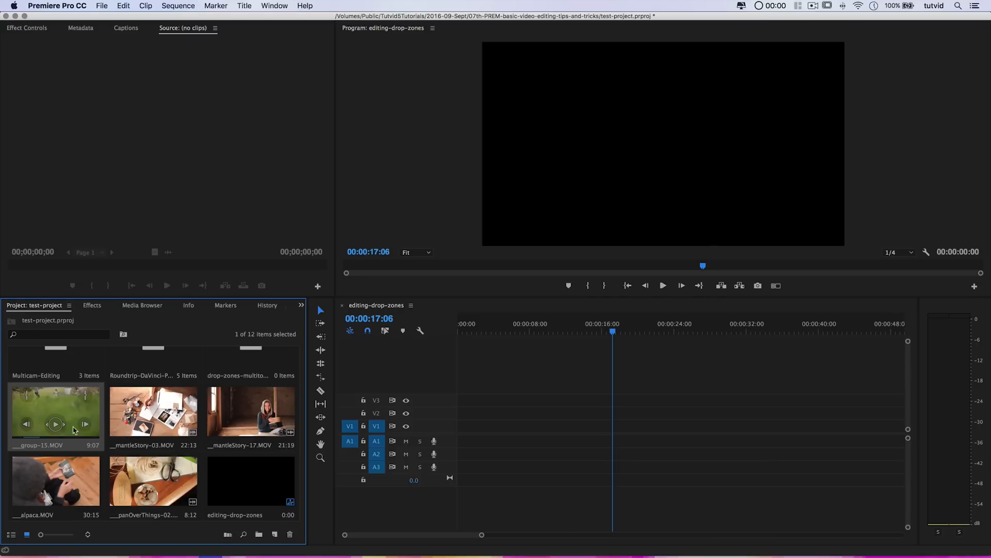
Step: Turn on 'Thumbnail controls for all pointing devices' in the Project panel menu
left_click(55, 424)
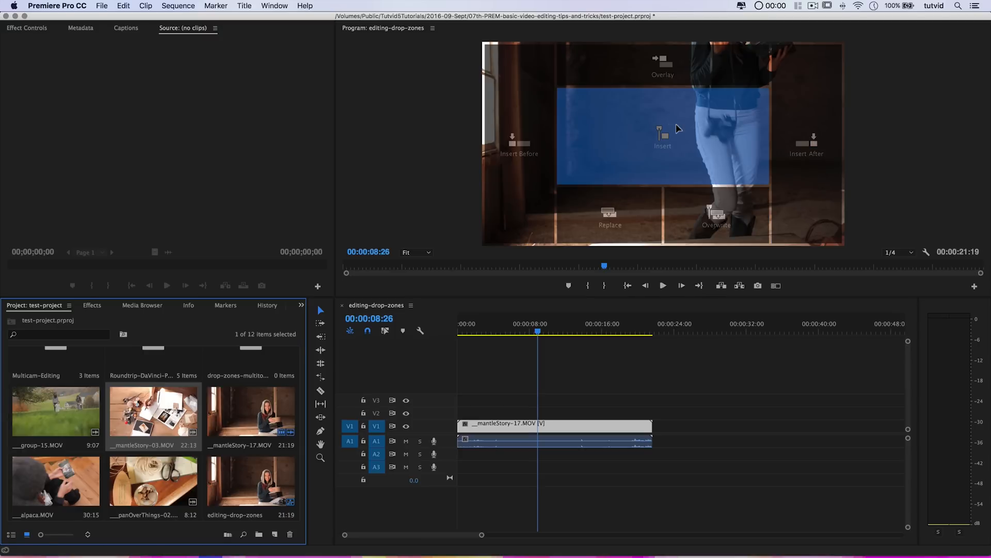
mouse_move(667, 138)
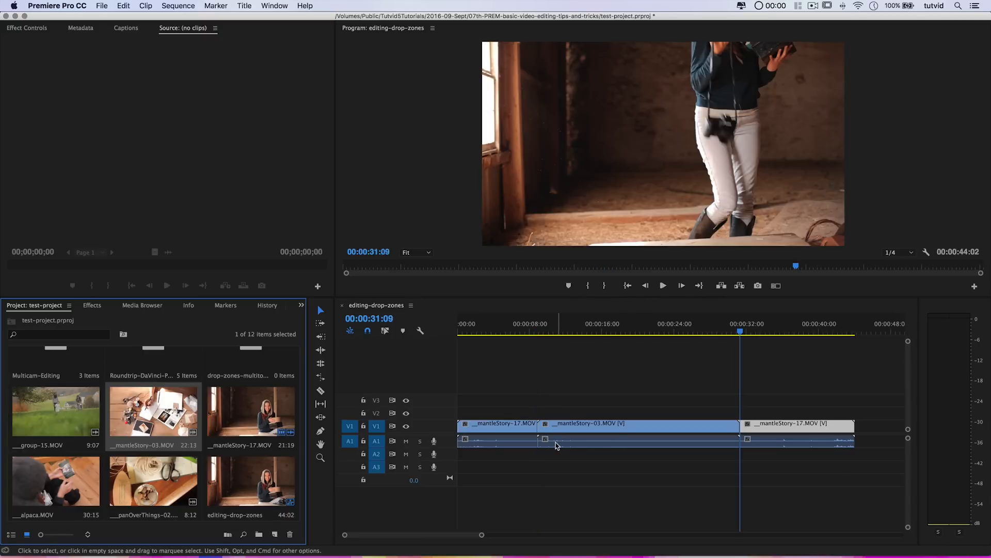
Step: Drop mantleStory-03.MOV on the Program monitor's Insert zone at the playhead
left_click(758, 332)
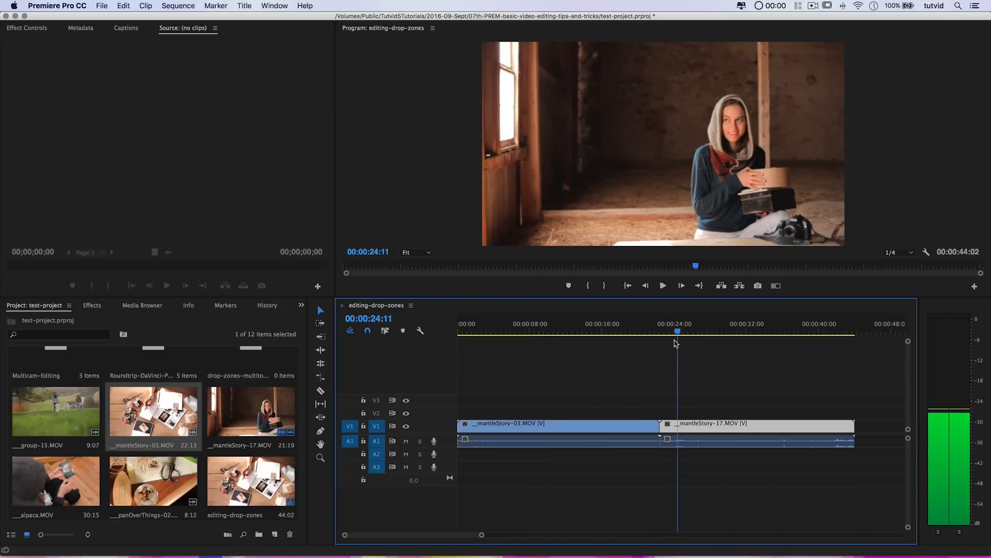
Step: Undo the insert and drop mantleStory-03.MOV on the Insert Before zone
left_click(546, 324)
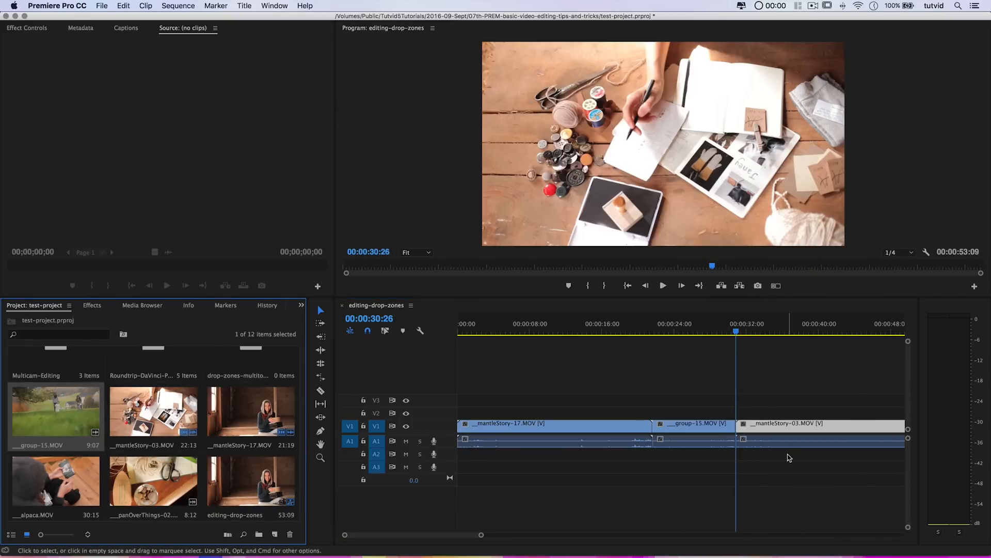
Step: Reorder clips via Insert Before/After zones, insert group-15.MOV briefly, then undo it
left_click(698, 330)
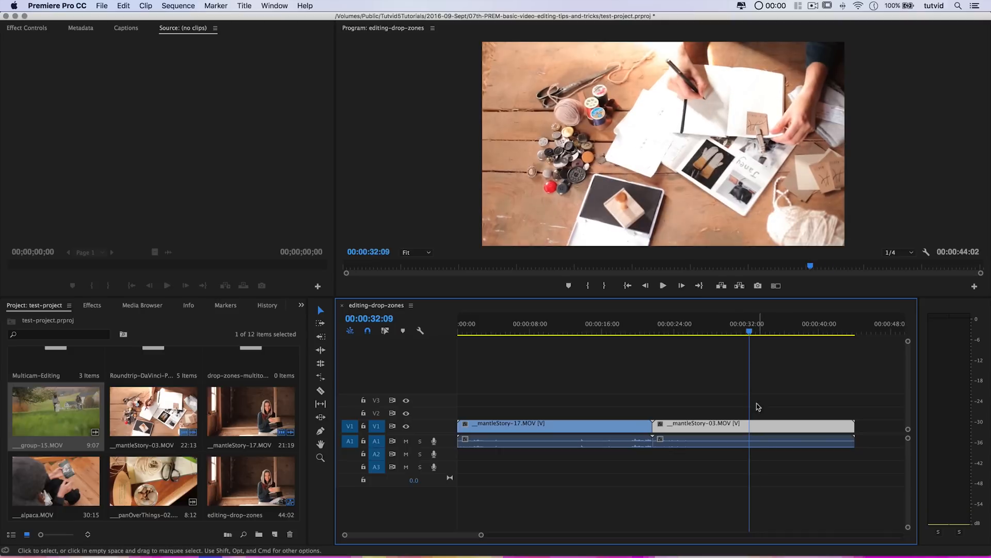
mouse_move(732, 461)
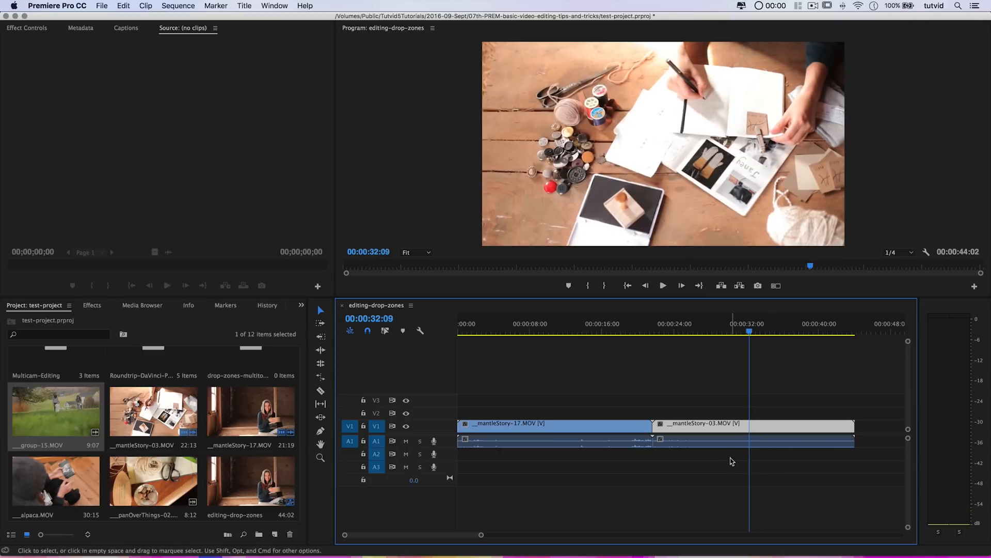